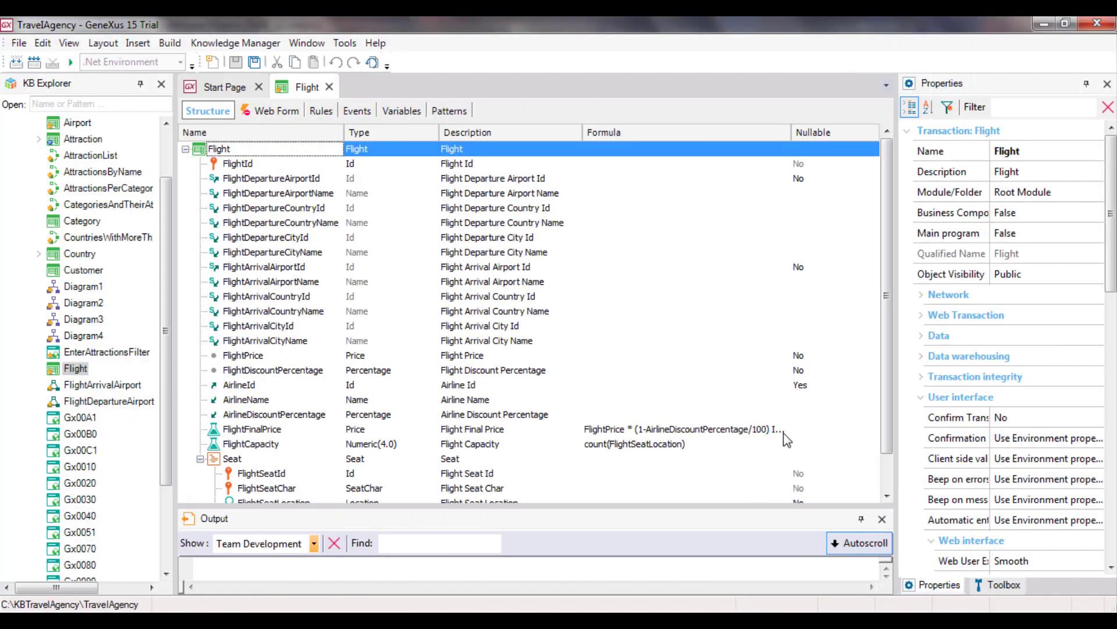
Review the FlightFinalPrice formula, then set InvoiceFlightDiscount's formula to GetDiscount( CustomerId, FlightId )
click(252, 429)
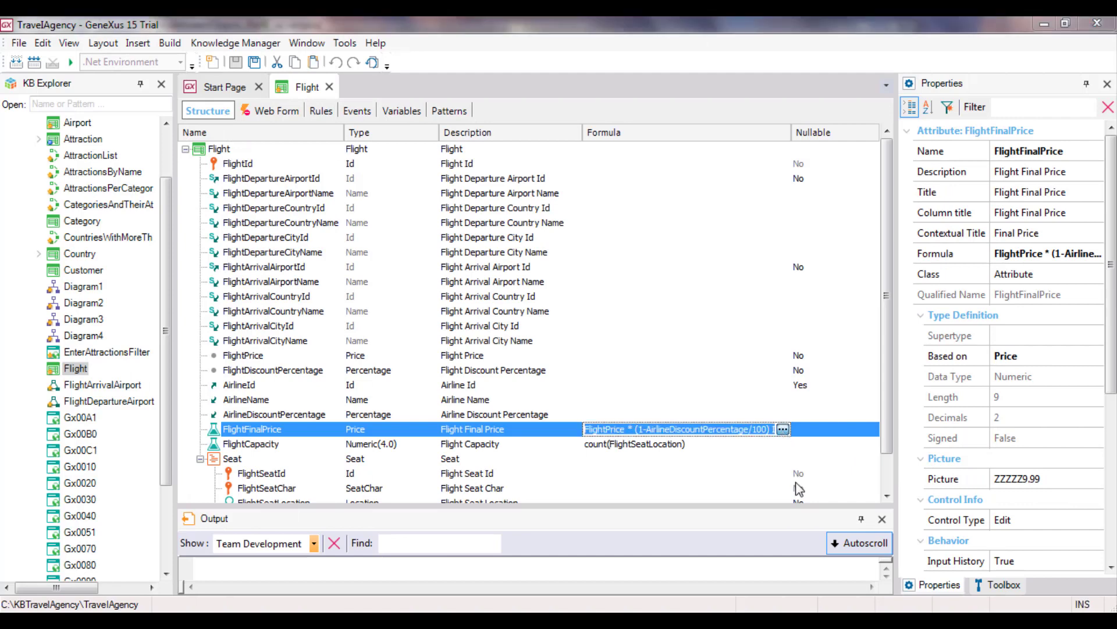
click(782, 428)
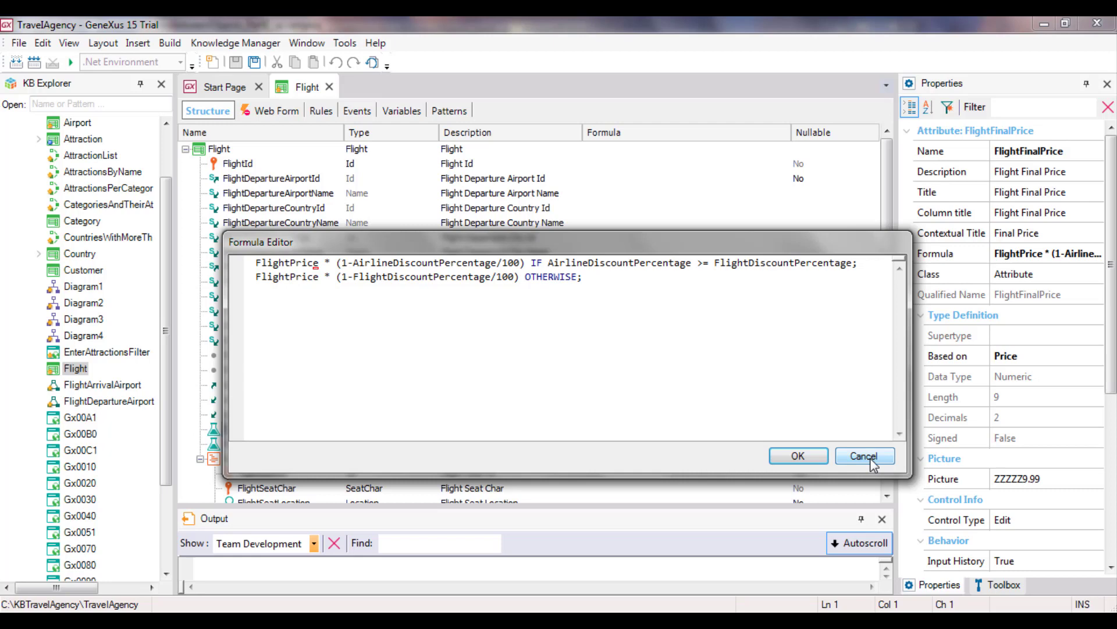
click(865, 455)
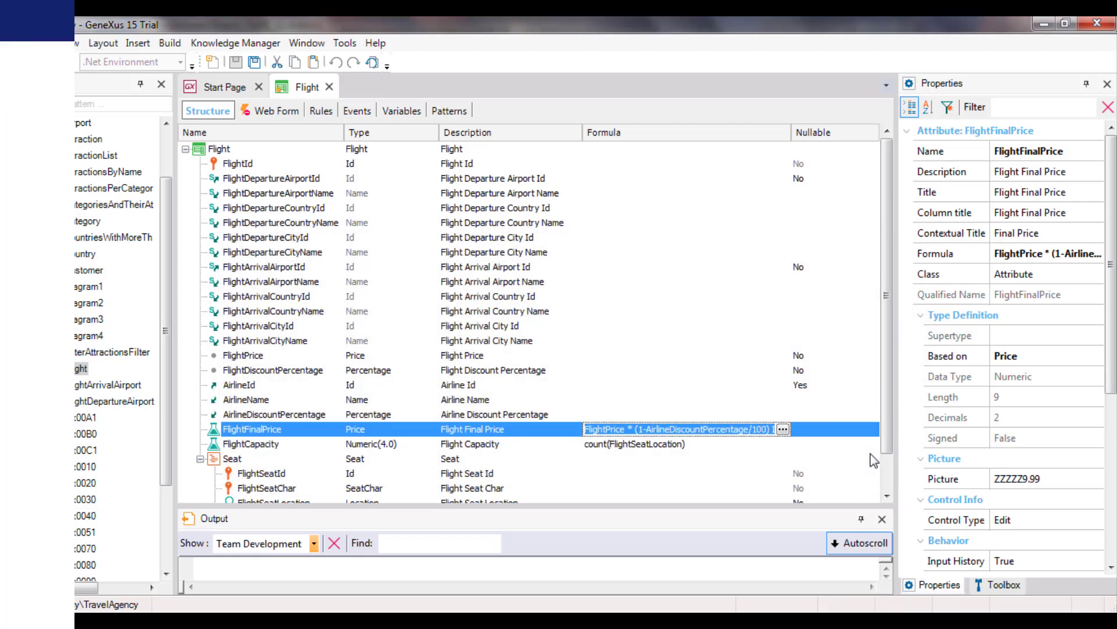
click(782, 428)
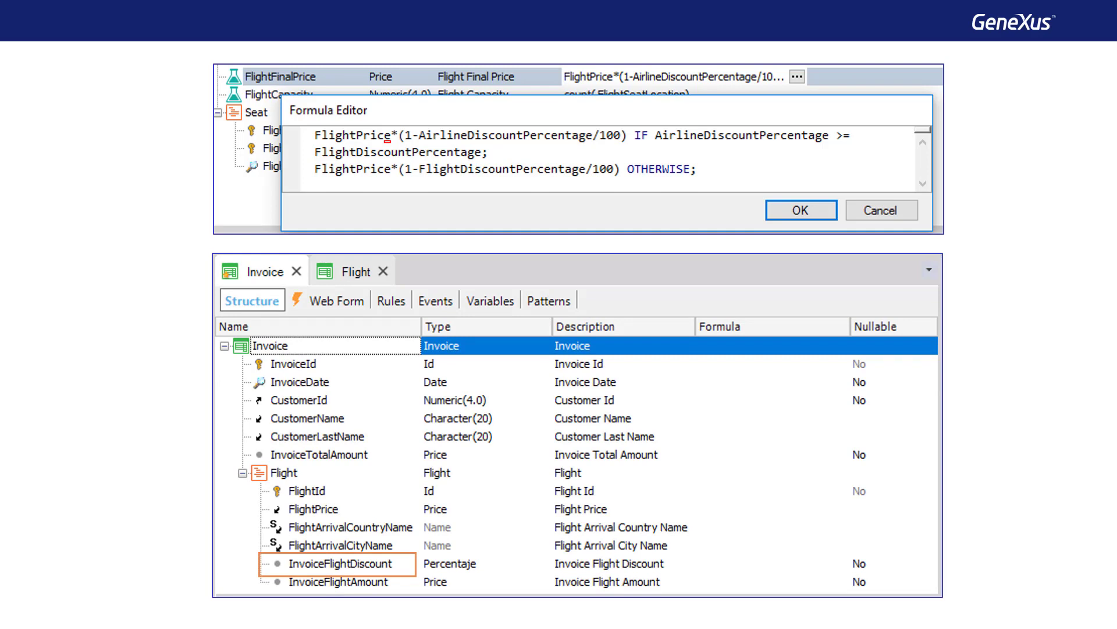
click(306, 490)
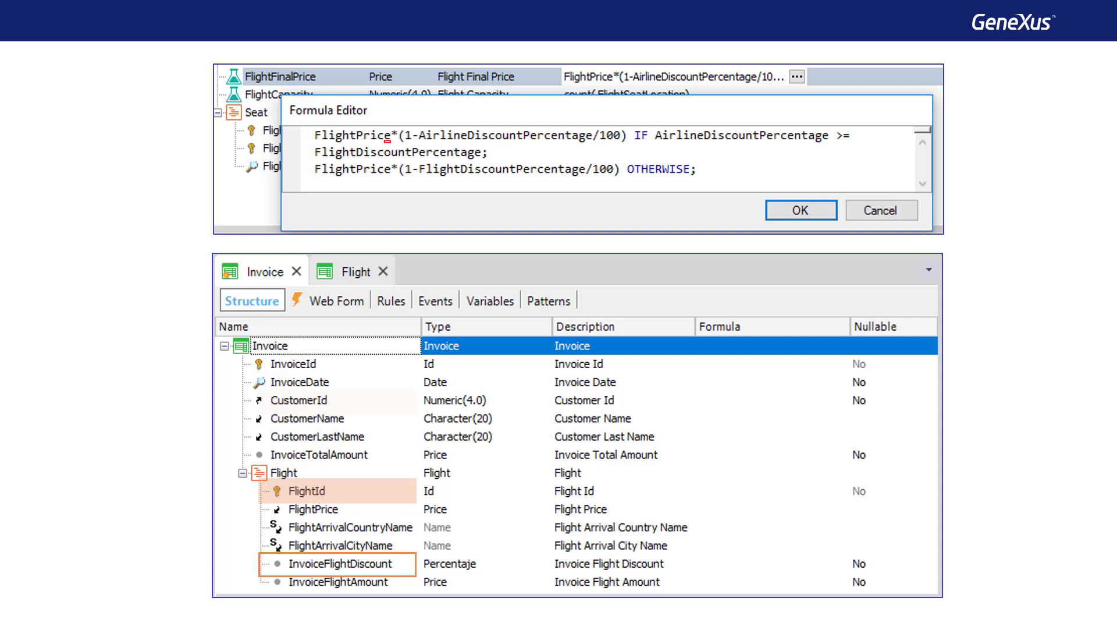
click(306, 399)
text(GetDiscount( CustomerId, FlightId ))
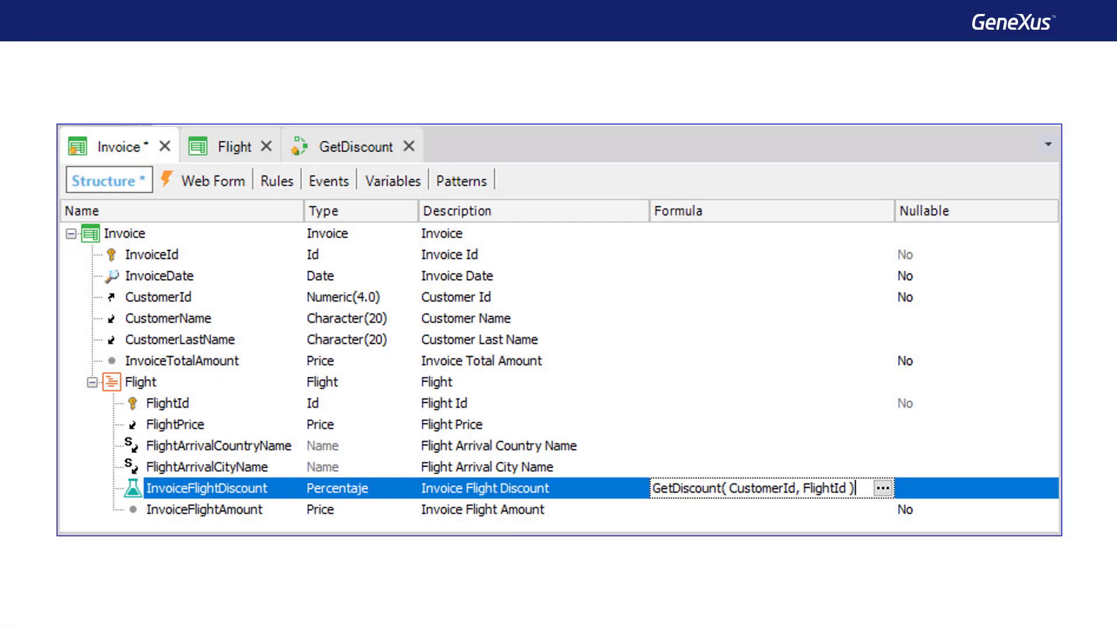
Add the Invoice rule InvoiceFlightDiscount = GetDiscount( CustomerId, FlightId );
click(205, 488)
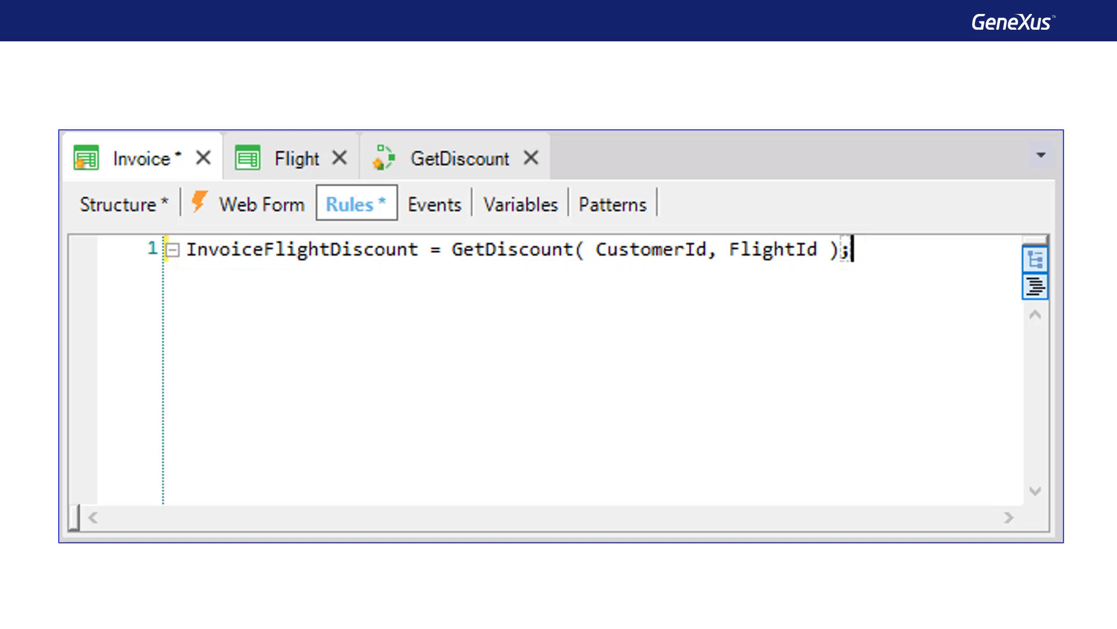
text(&discount = GetDiscount (CustomerId, FlightId);)
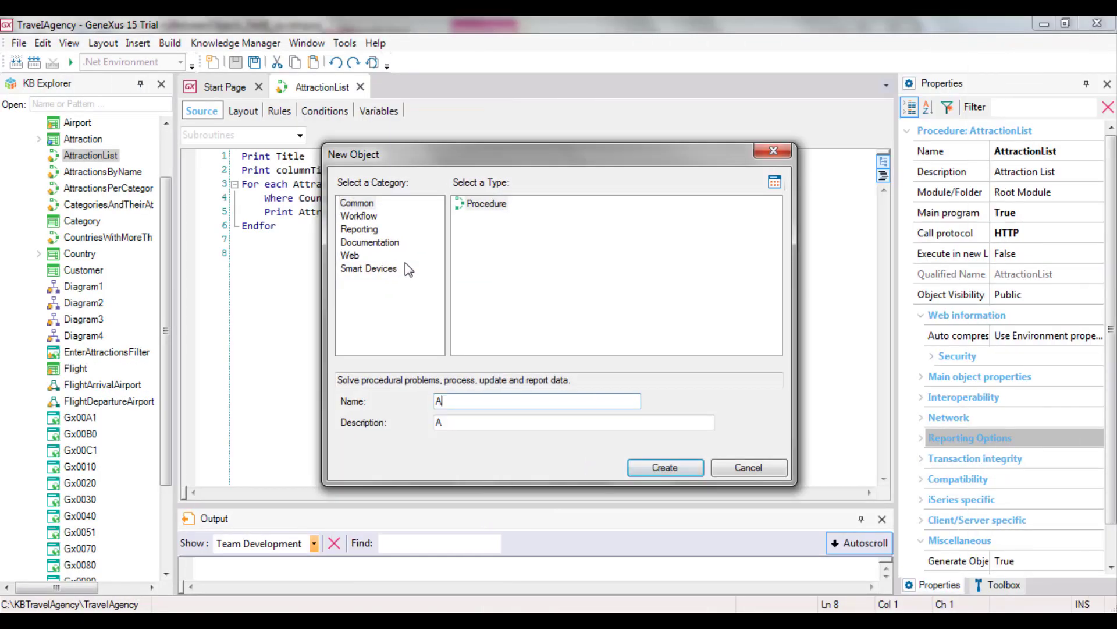
Name the new procedure AttractionsReport and create it in TravelAgency
text(ttractionsReport)
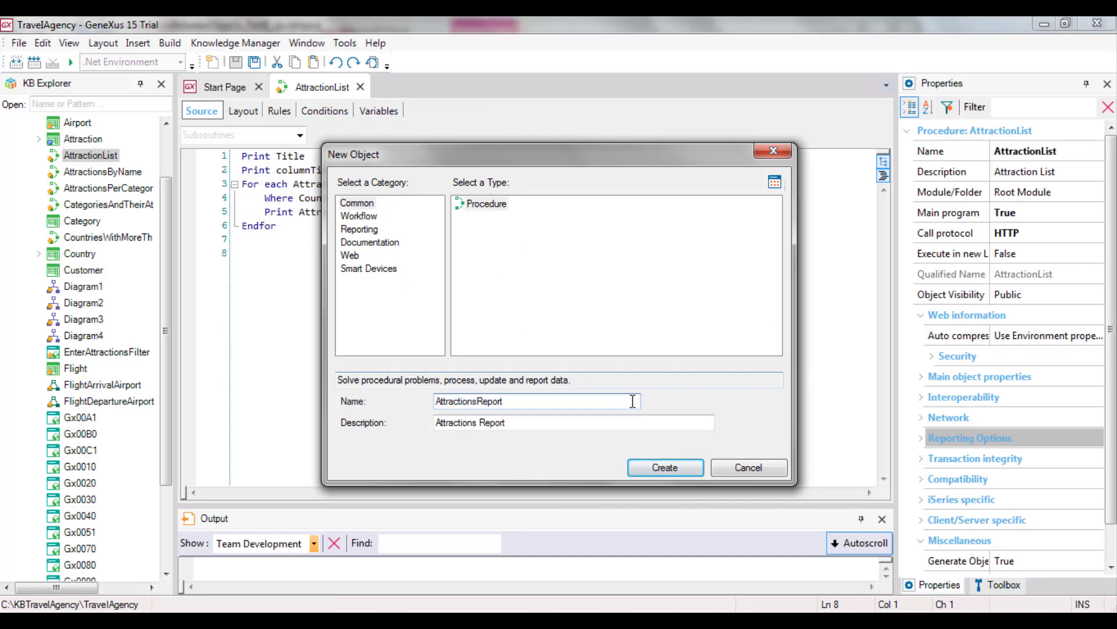
click(663, 468)
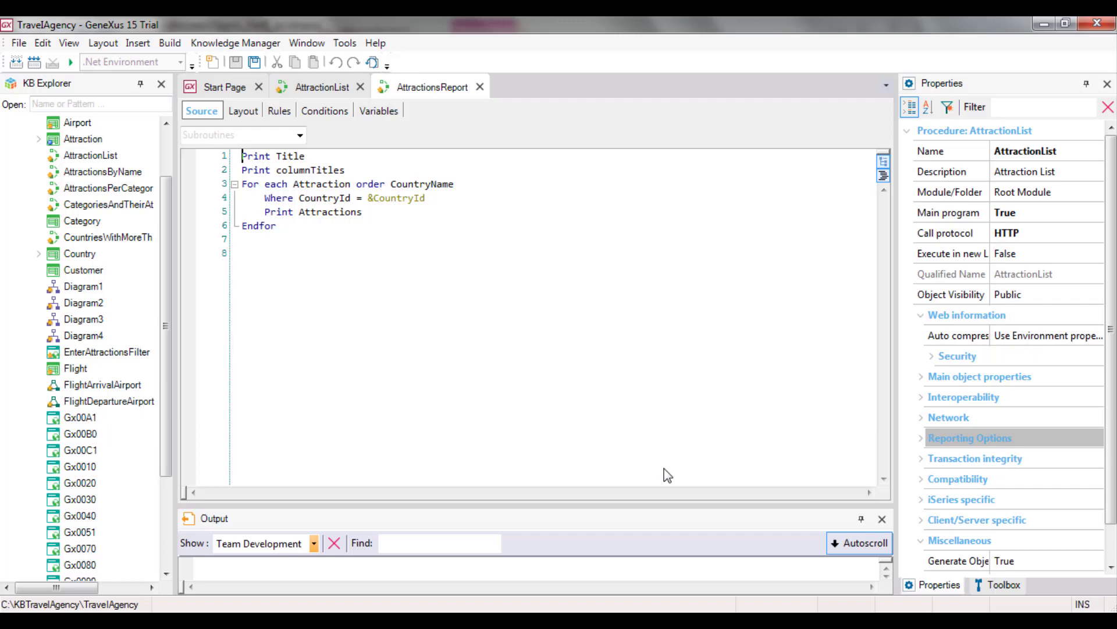
View AttractionsReport's rules with Parm(in: &CountryId), then return to its source
click(278, 111)
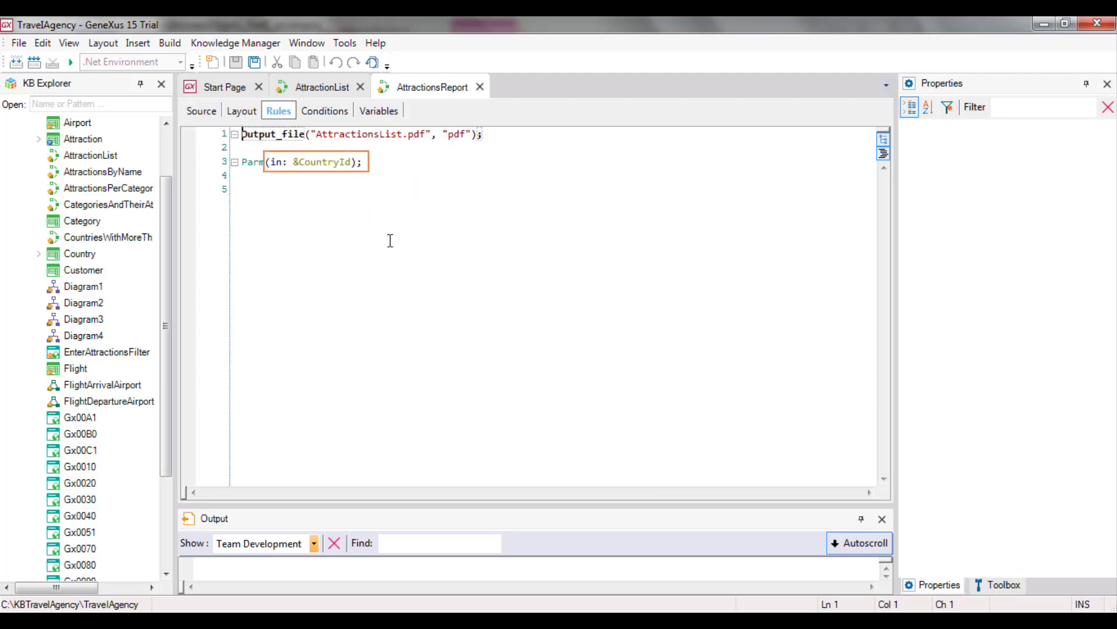
click(201, 110)
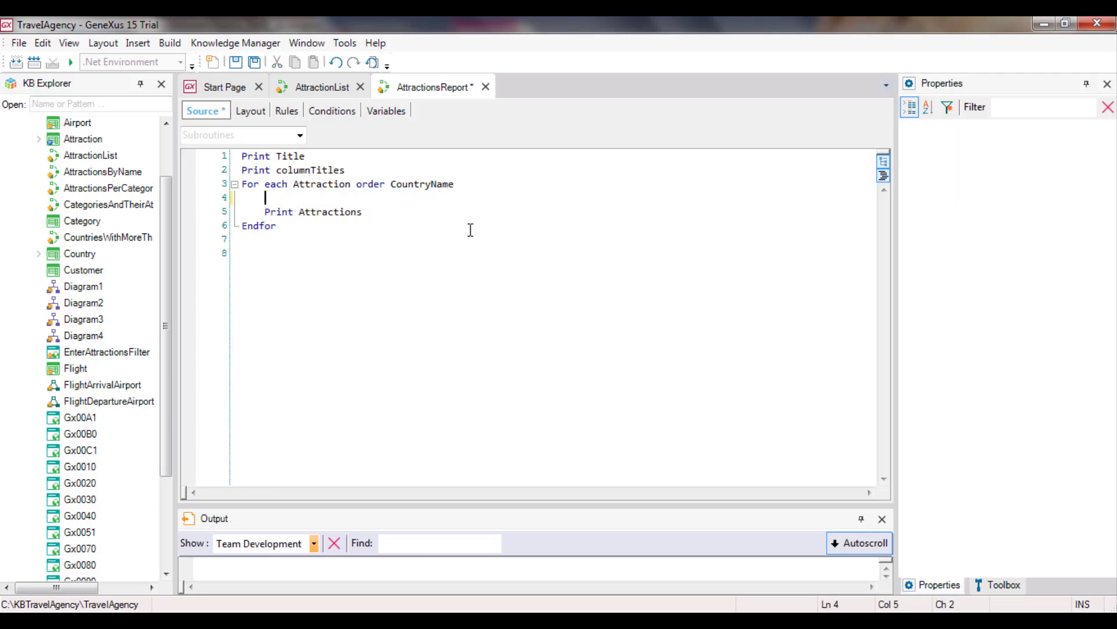
Delete the empty lines so Print Attractions directly follows the For each line
key(Backspace)
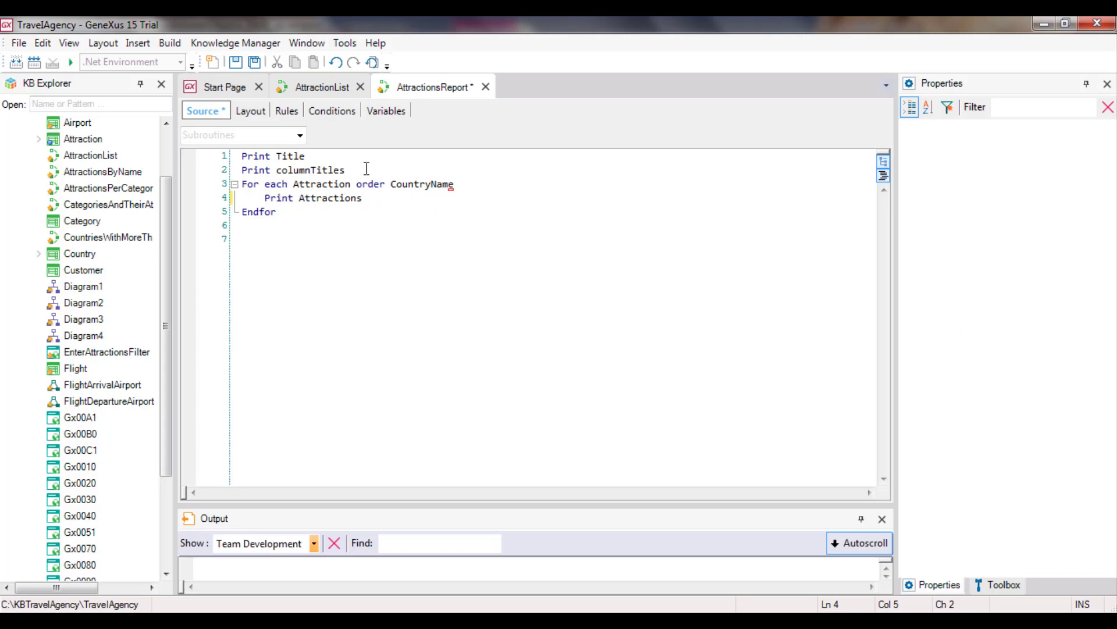
Declare Parm(in: CountryId); in AttractionsReport's rules below the Output_file rule
click(285, 110)
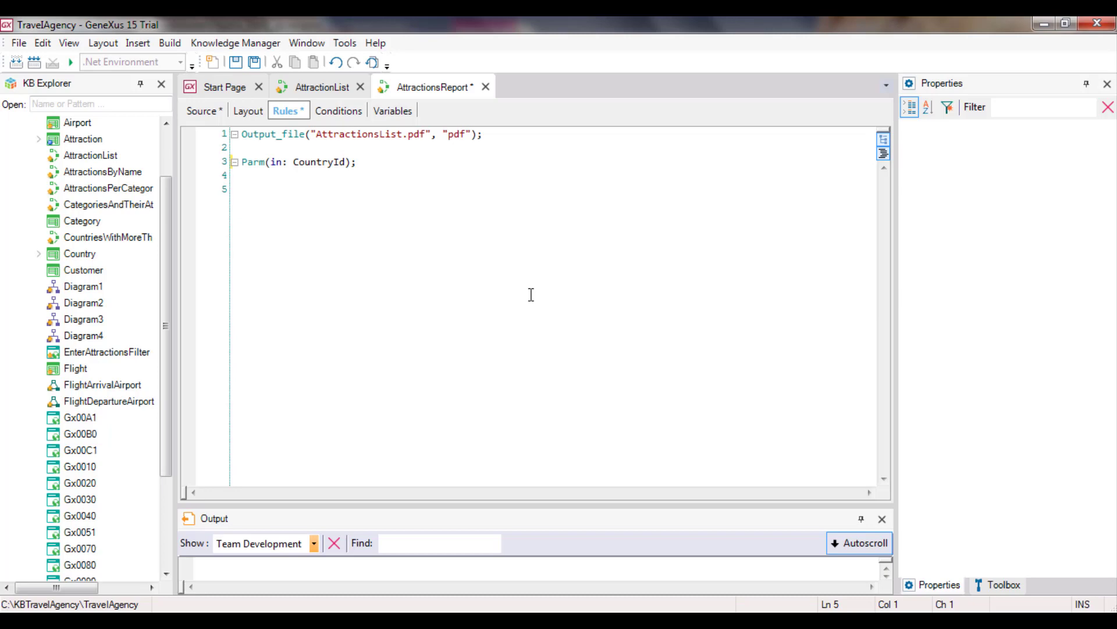
mouse_move(535, 293)
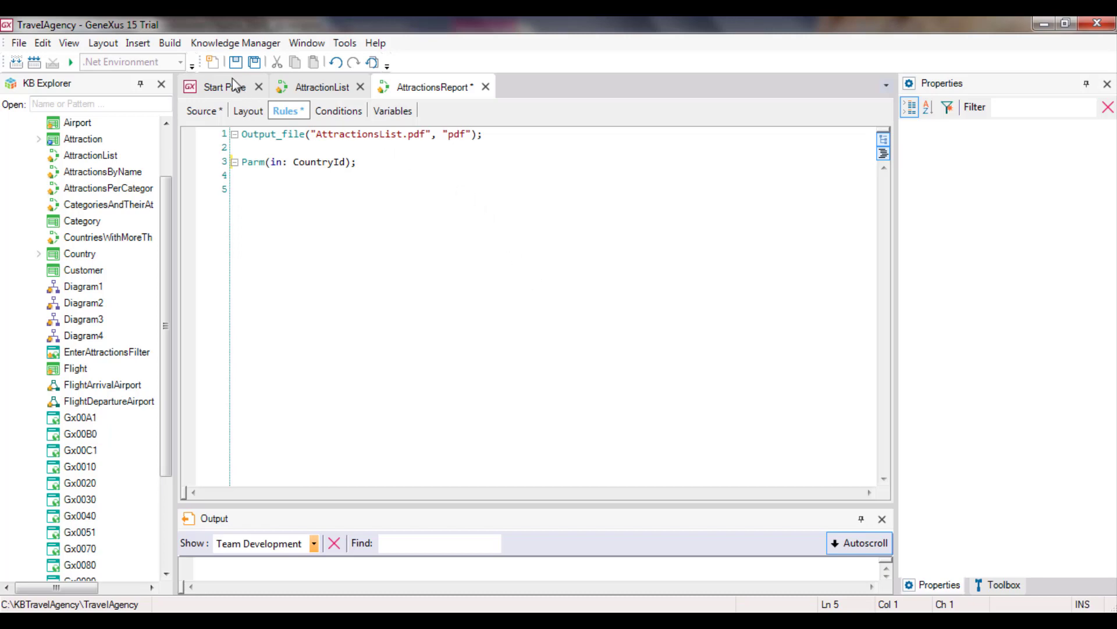
right_click(427, 86)
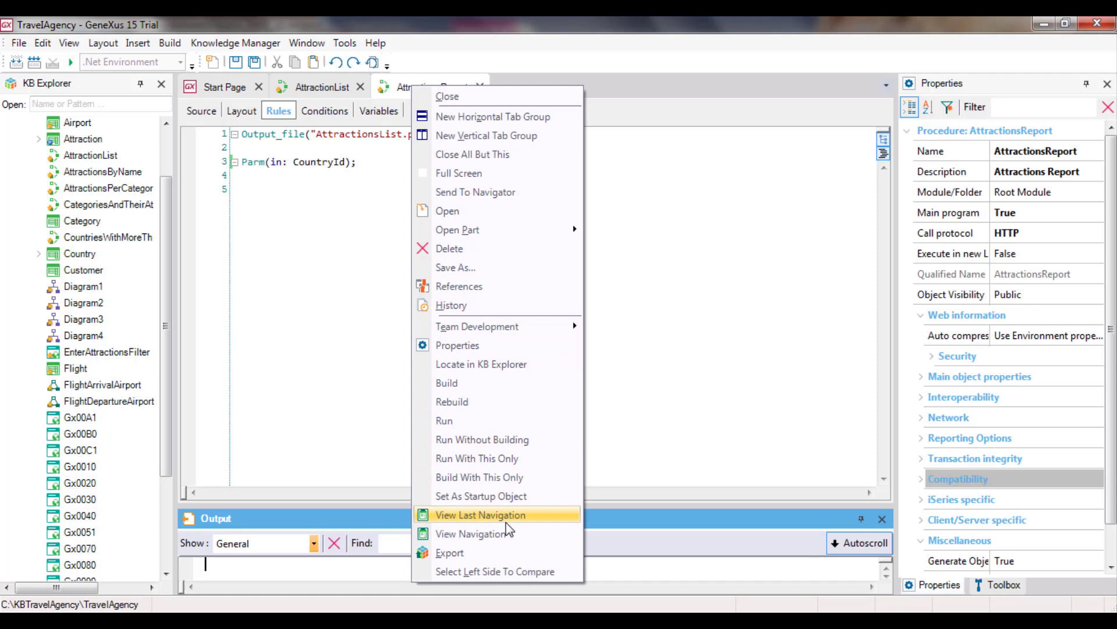
click(480, 513)
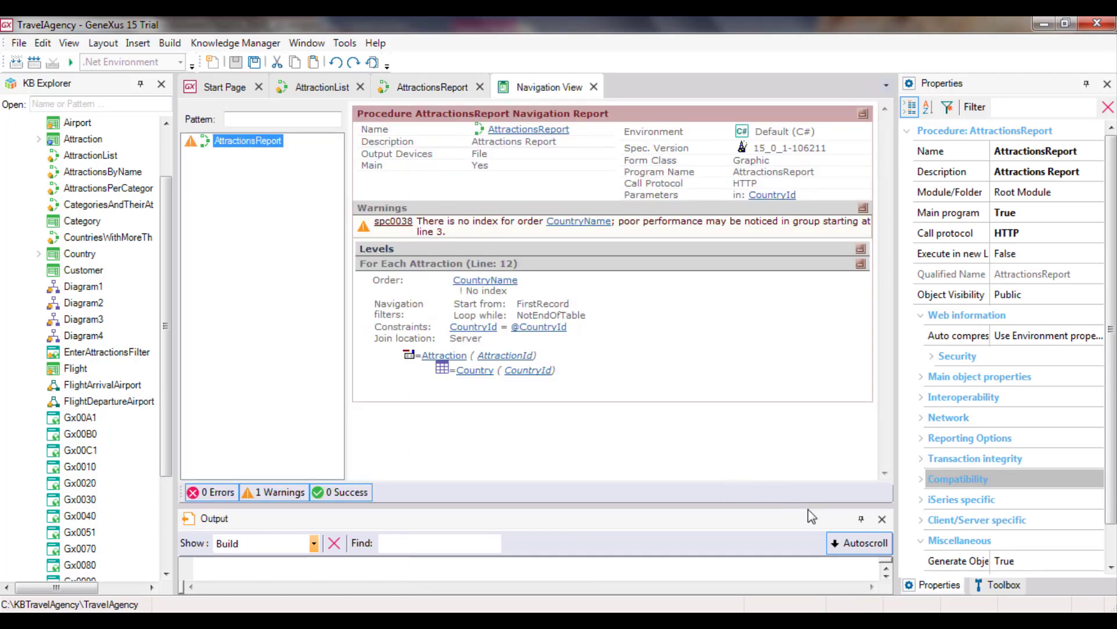
click(506, 326)
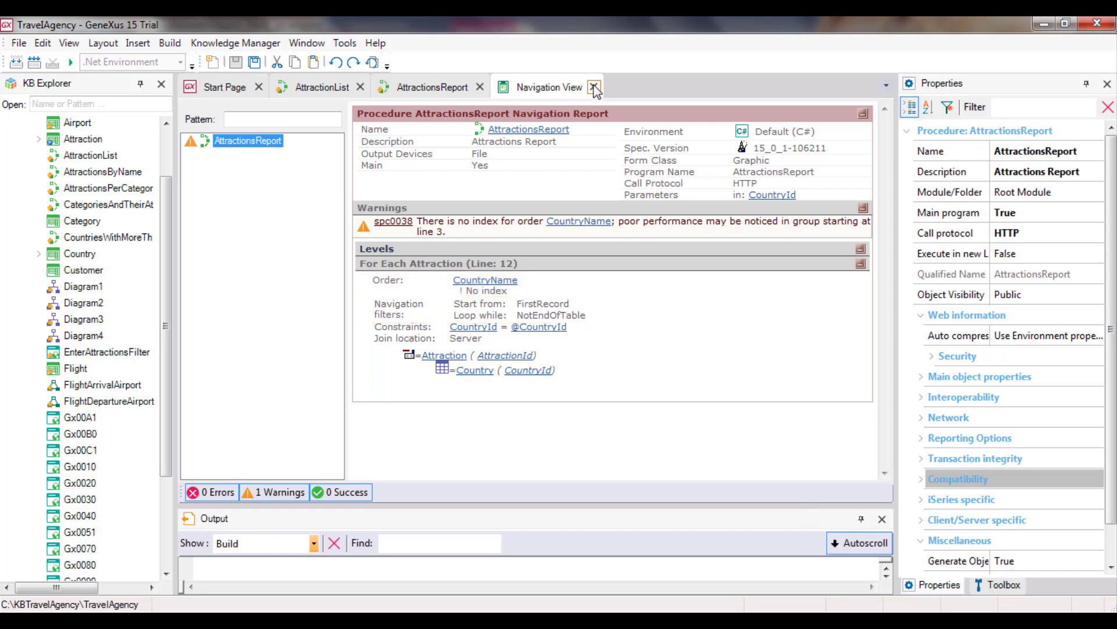
Order the For each by CountryId and recheck navigation, now using index IATTRACTION1 without warnings
click(596, 86)
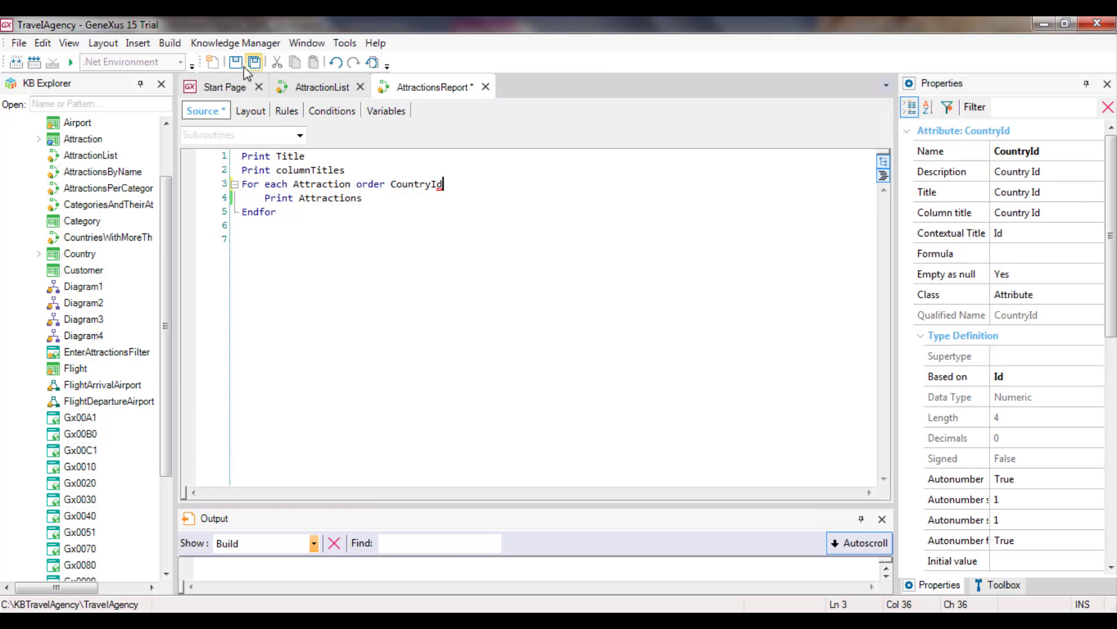
right_click(431, 86)
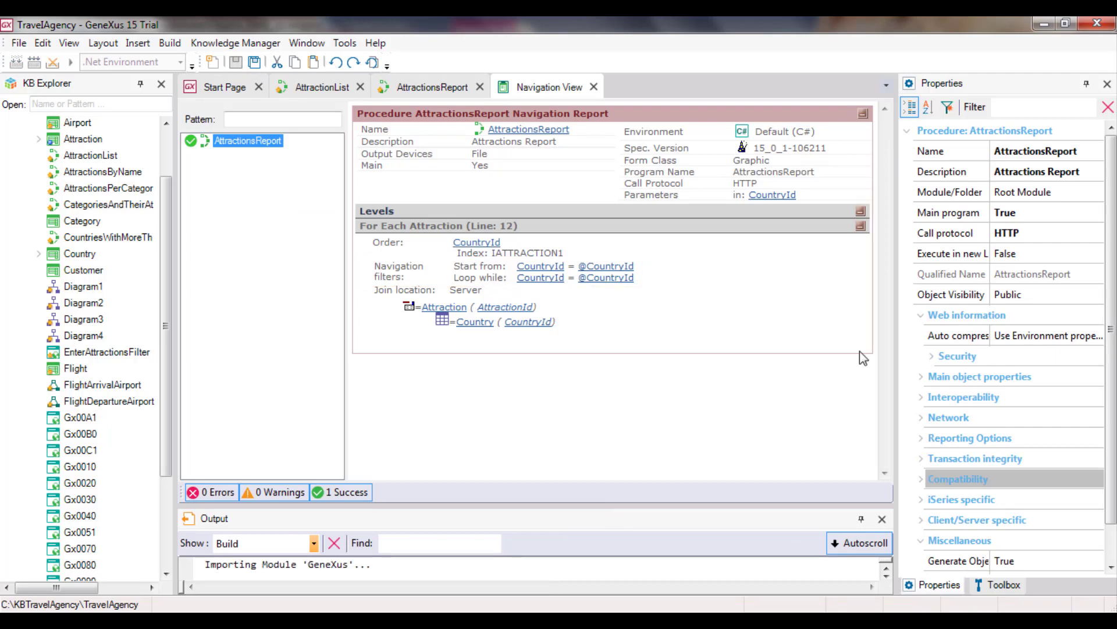
click(235, 43)
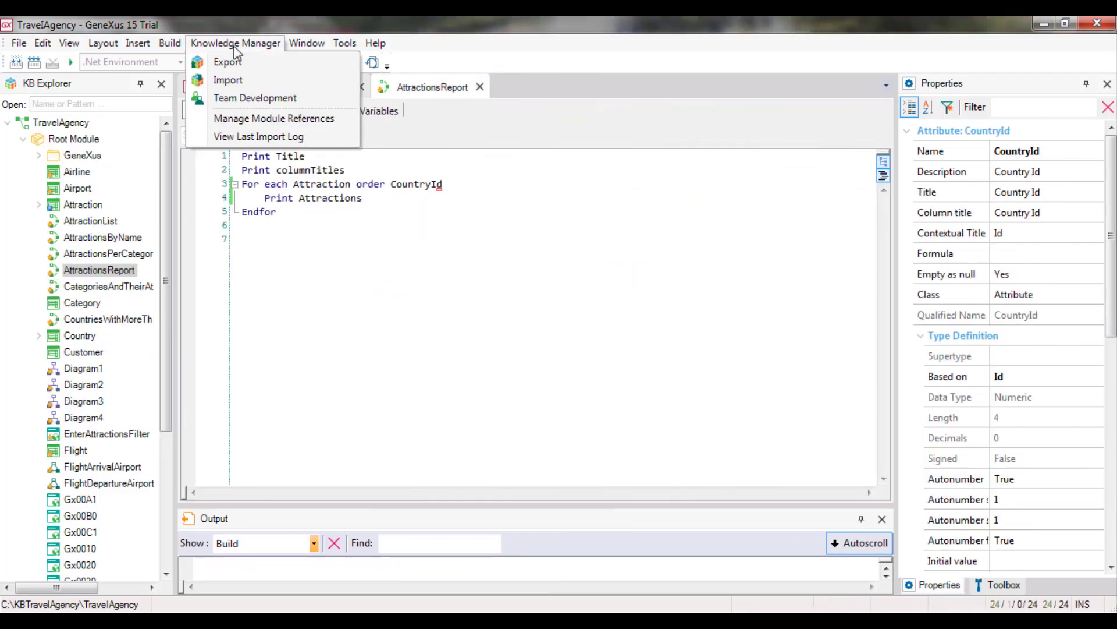
Commit via Team Development with comment 'New procedure "AttractionsReport" added.'
click(255, 98)
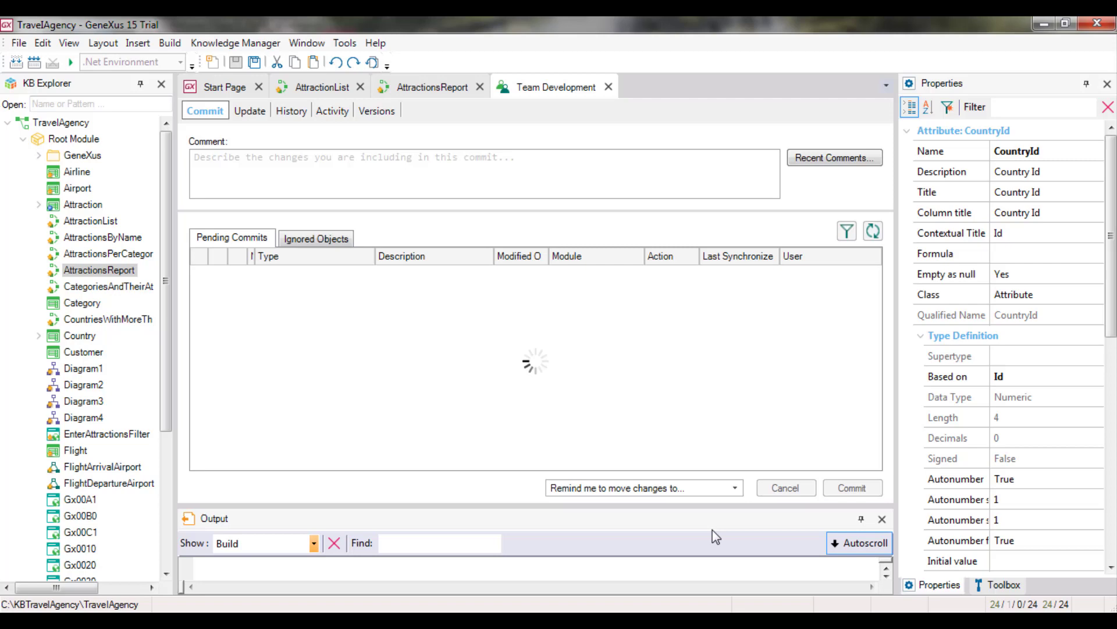
text(New pro)
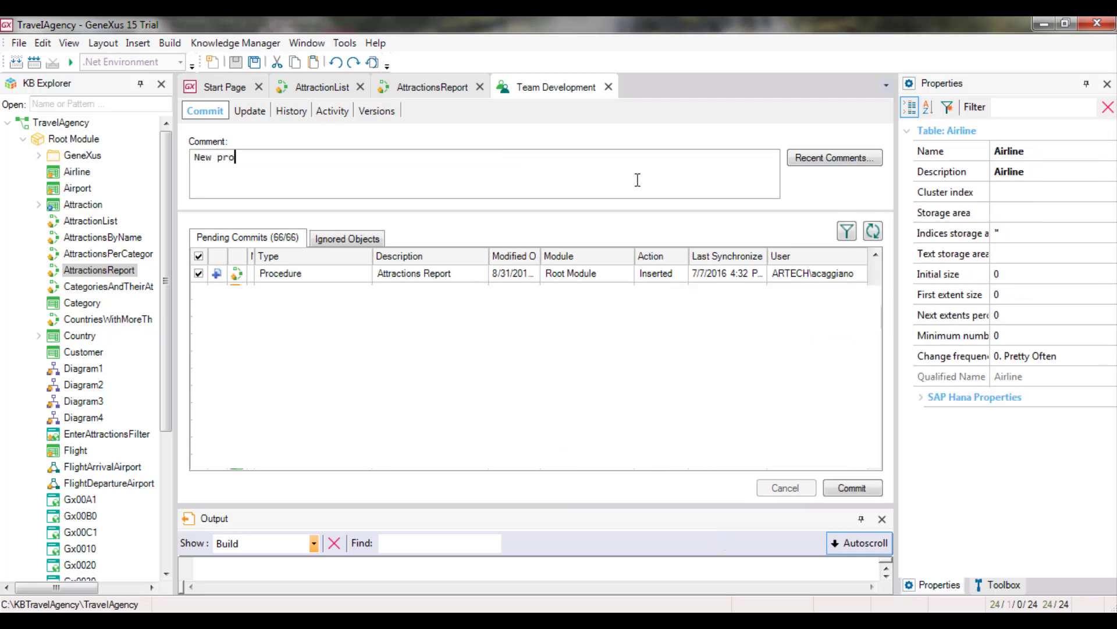
text(cedure ")
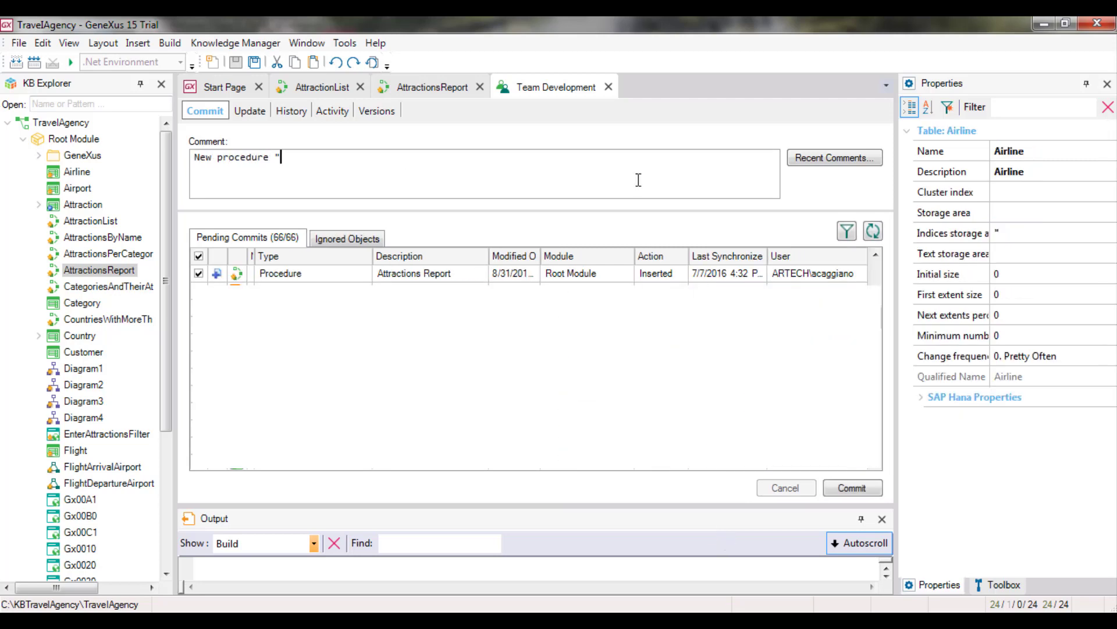
text(Attracti)
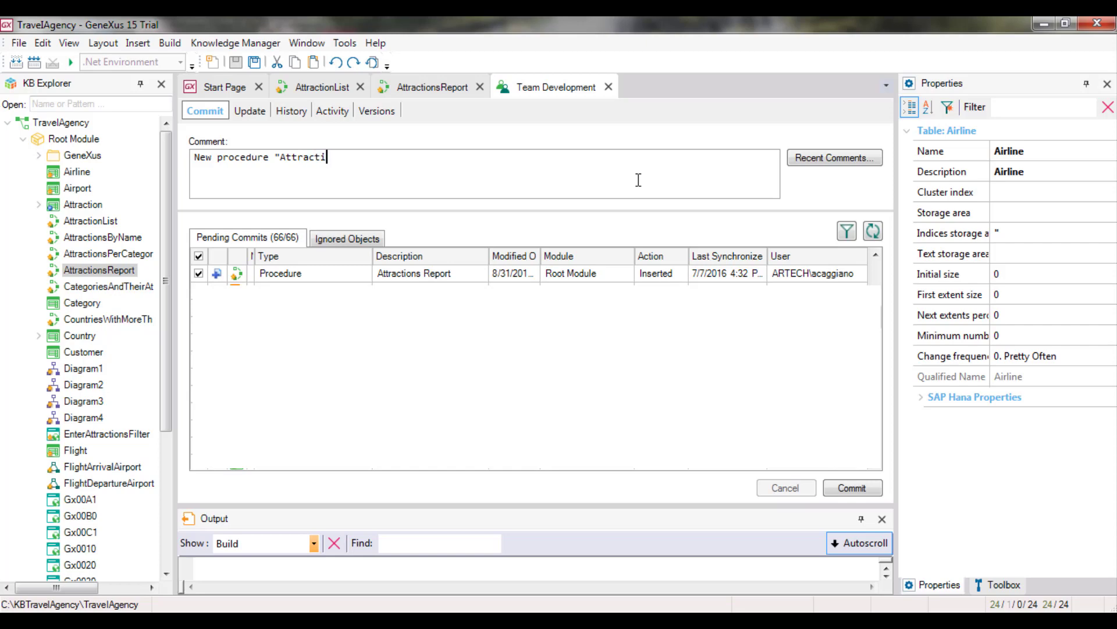
text(onsReport")
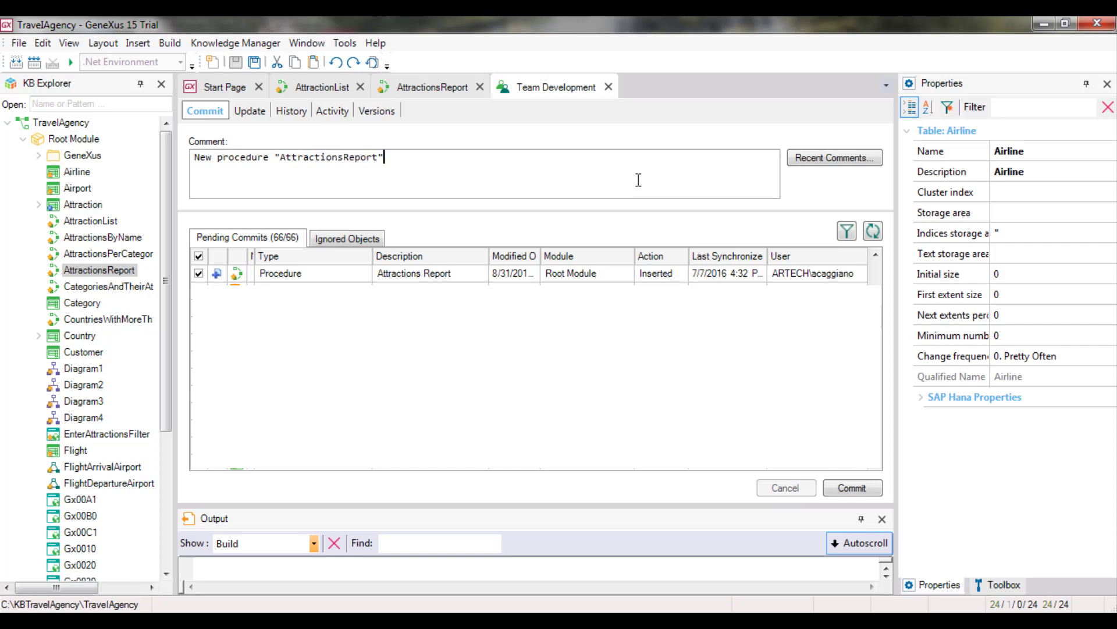
text(added.)
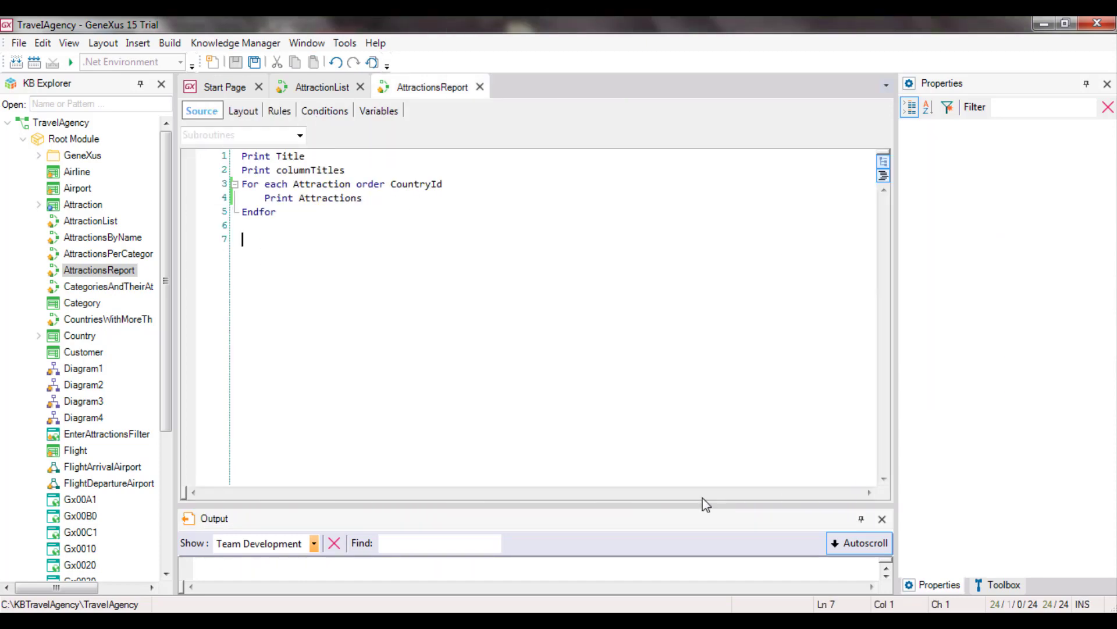
Show AttractionsReport's rules and highlight the Parm(in: CountryId) rule
click(278, 111)
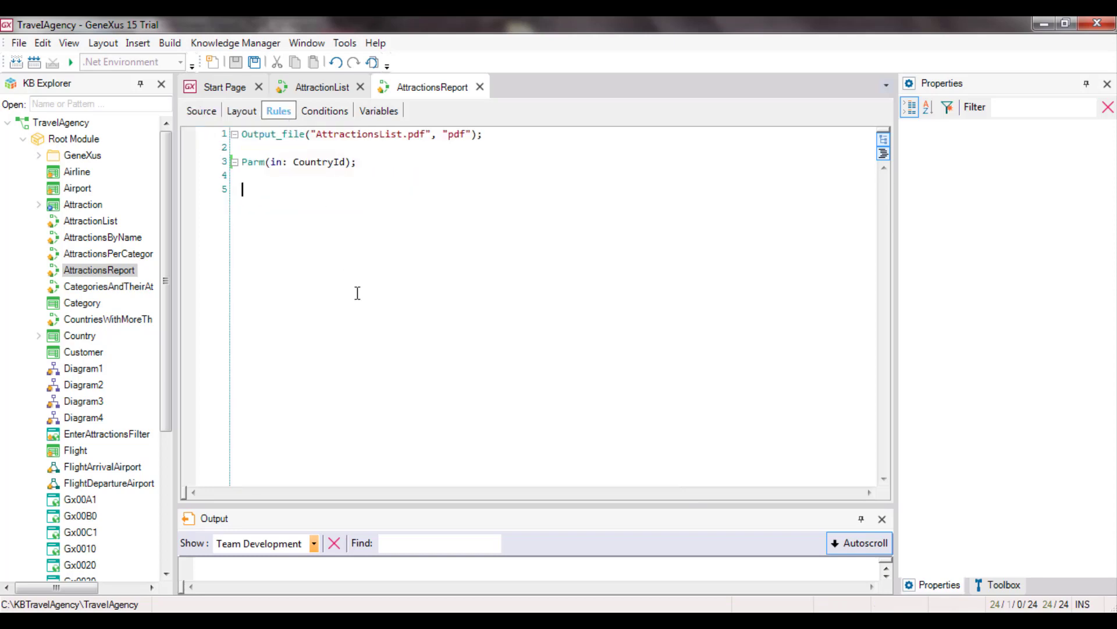
double_click(306, 161)
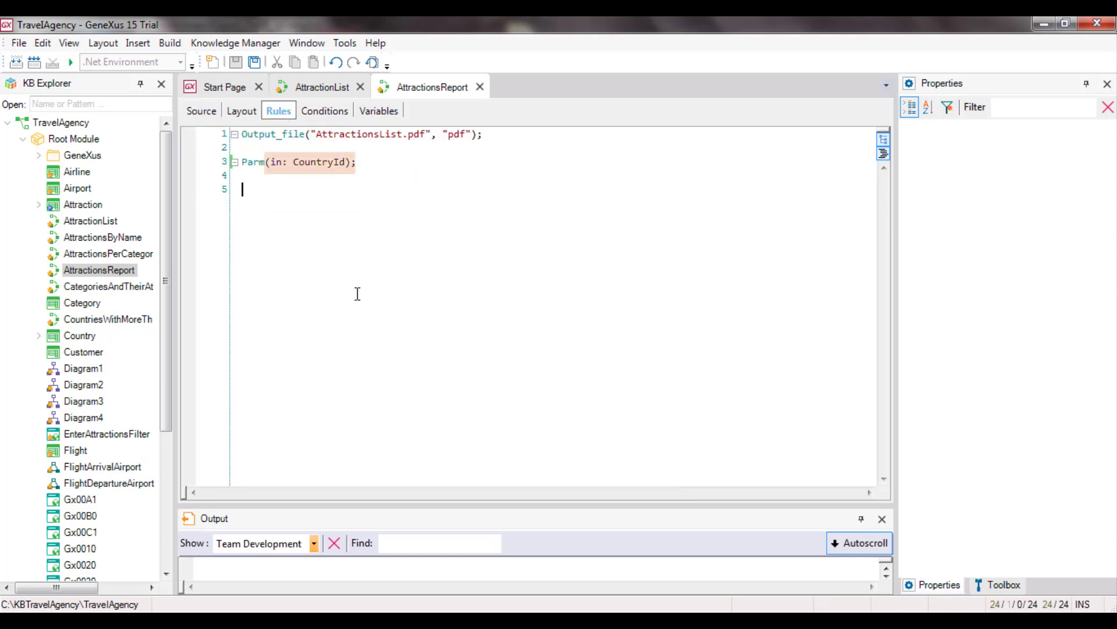